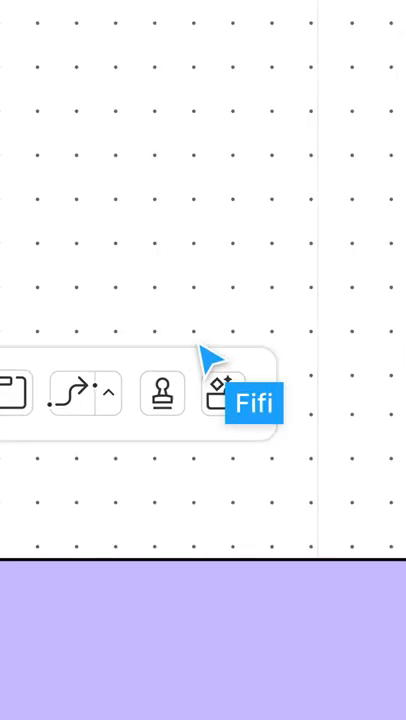
# - Browse the Figma for Education templates, then turn on Spotlight me in the classroom board
pyautogui.click(224, 392)
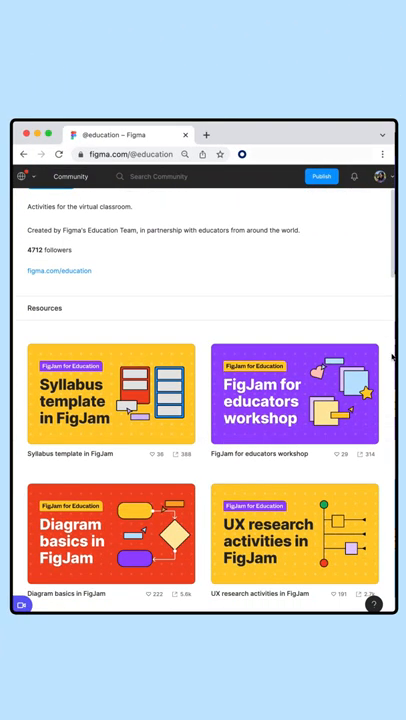
pyautogui.scroll(-3)
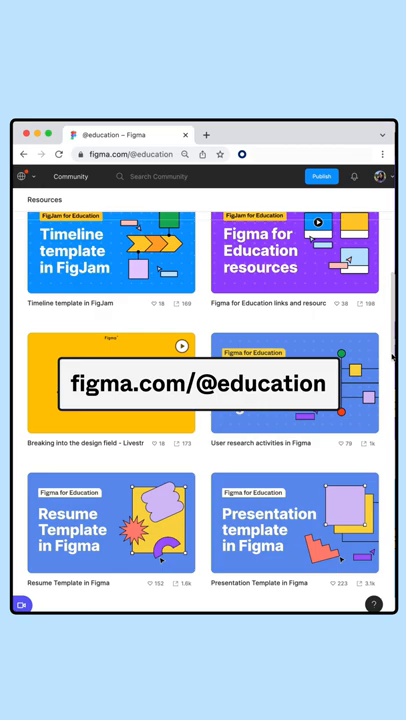
pyautogui.scroll(-3)
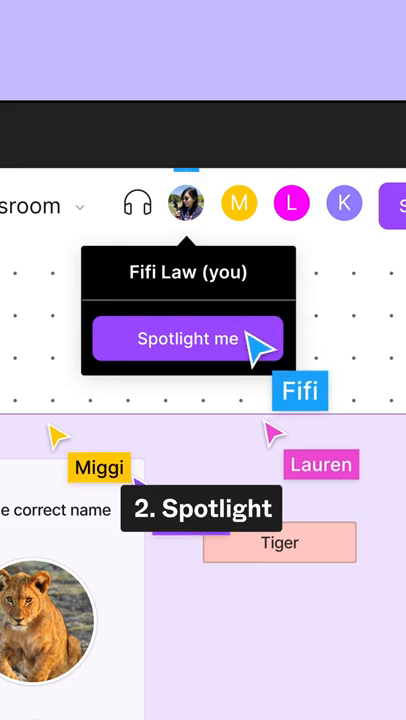
pyautogui.click(188, 338)
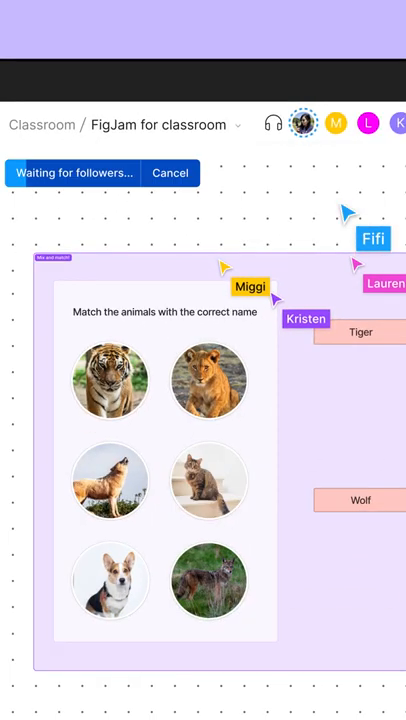